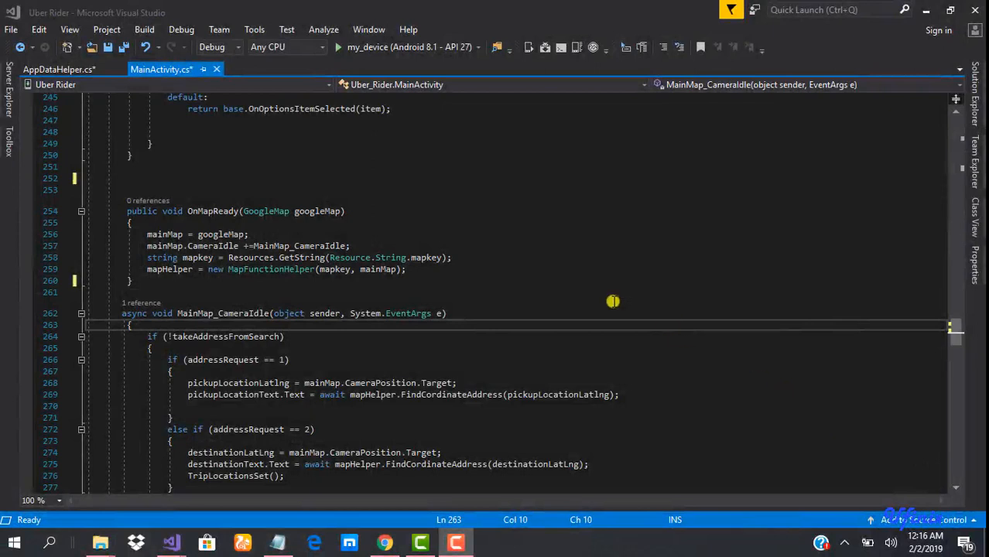
{"action": "mouse_move", "coordinate": [432, 257]}
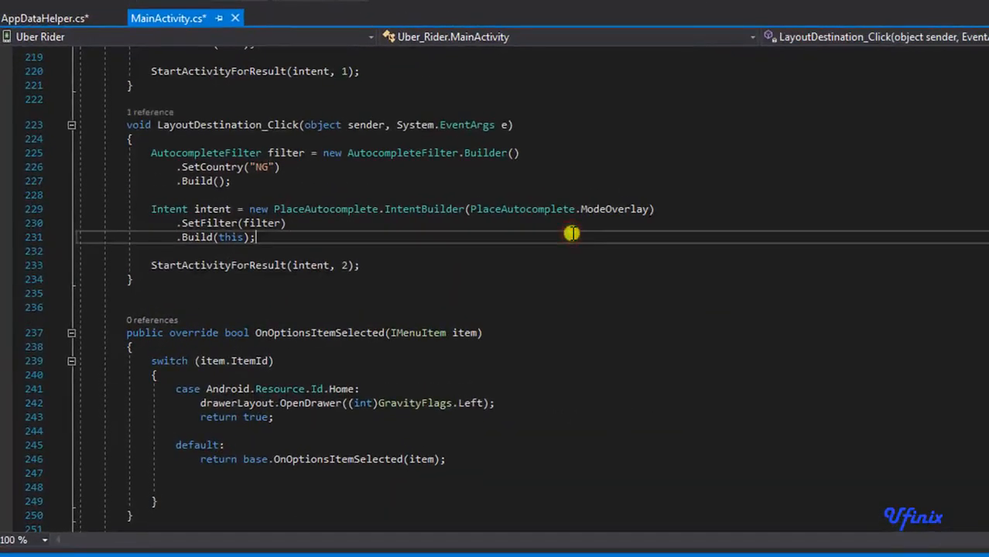
{"action": "mouse_move", "coordinate": [492, 139]}
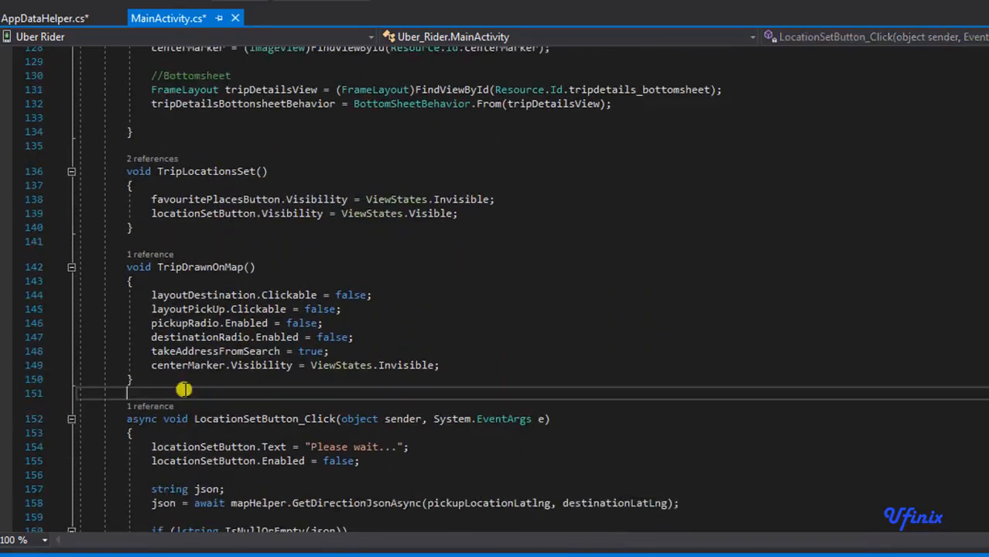
Add a #region CLICK EVENT HANDLERS line above the LocationSetButton_Click handler.
{"action": "key", "text": "Enter"}
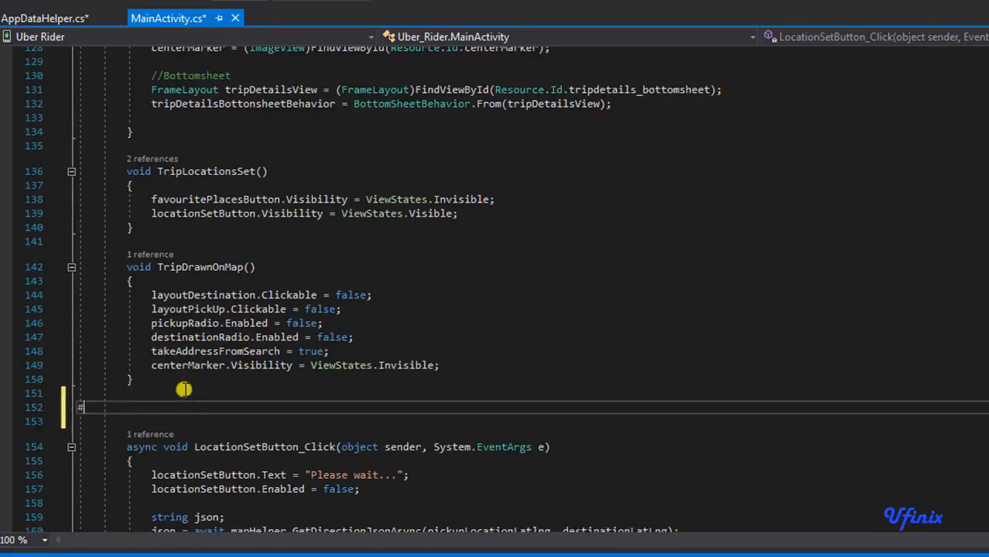
{"action": "type", "text": "#region"}
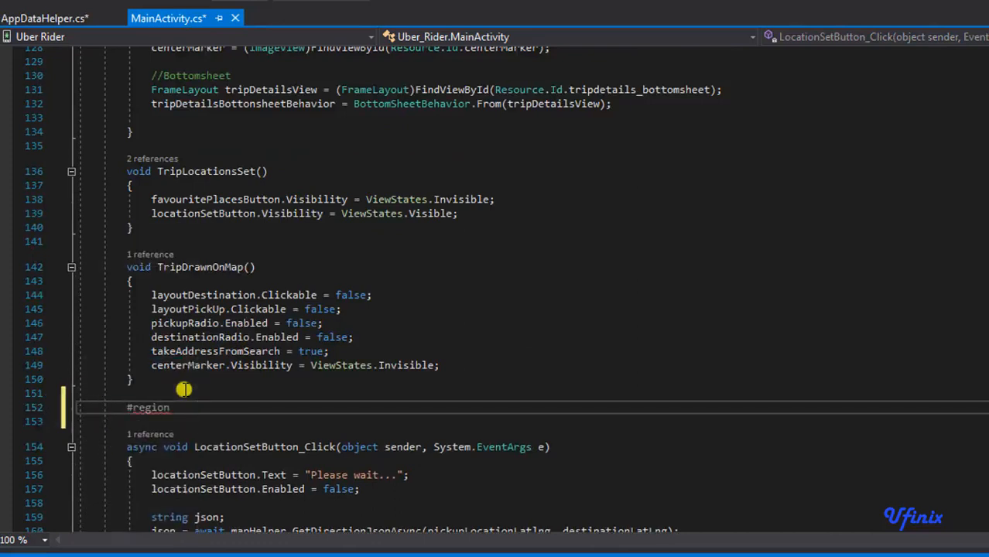
{"action": "type", "text": "CLICK"}
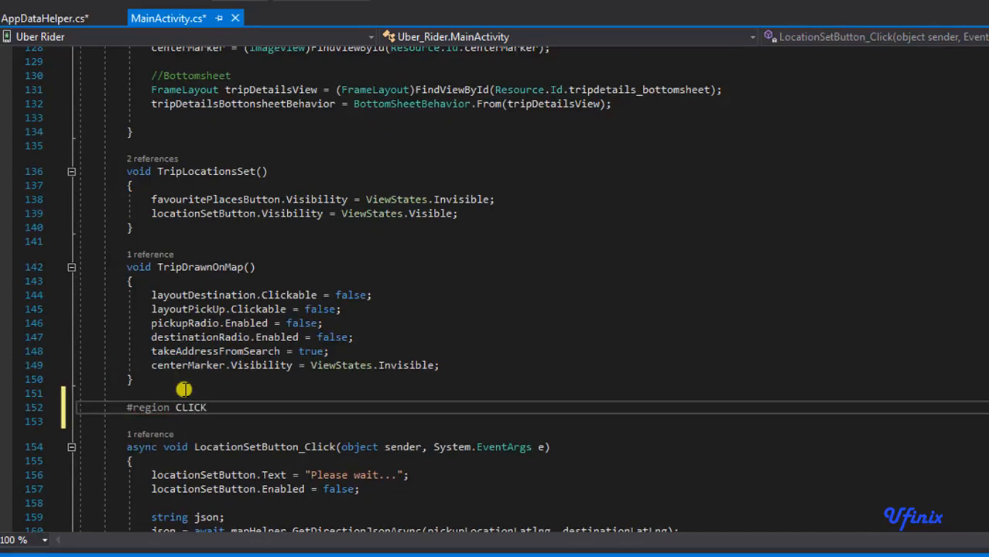
{"action": "type", "text": "EVENT HAN"}
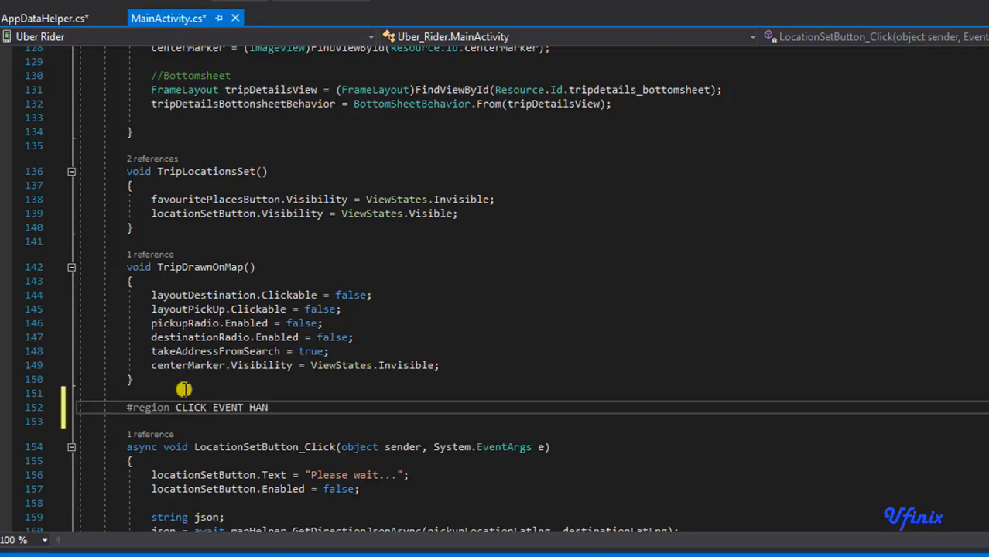
Add the matching #endregion line after the LayoutDestination_Click handler.
{"action": "scroll", "scroll_direction": "down", "scroll_amount": 3}
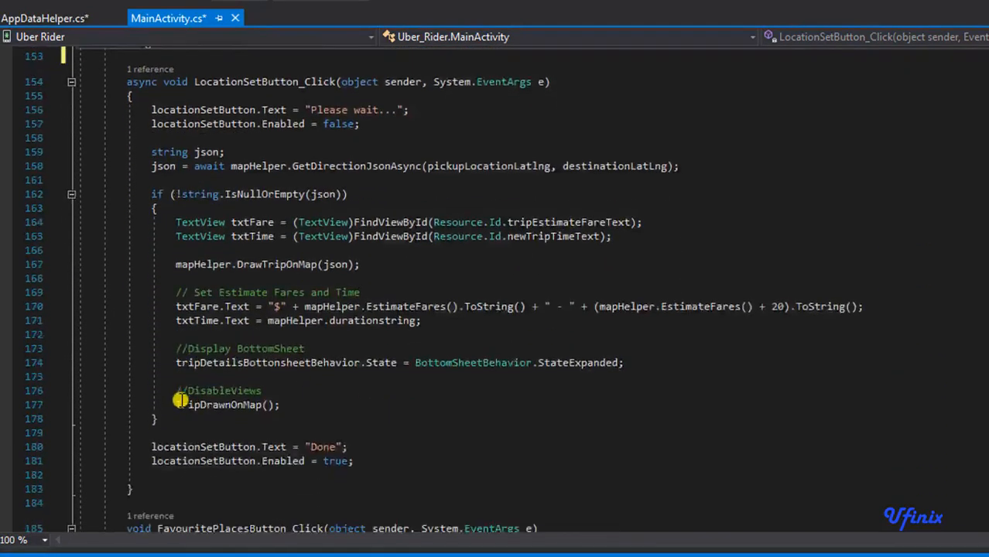
{"action": "scroll", "scroll_direction": "down", "scroll_amount": 3}
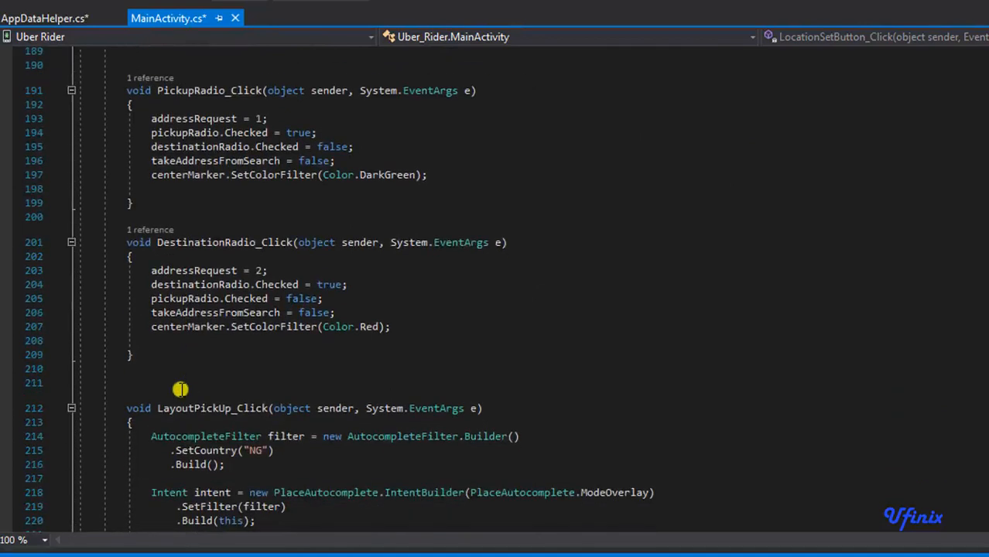
{"action": "scroll", "scroll_direction": "down", "scroll_amount": 3}
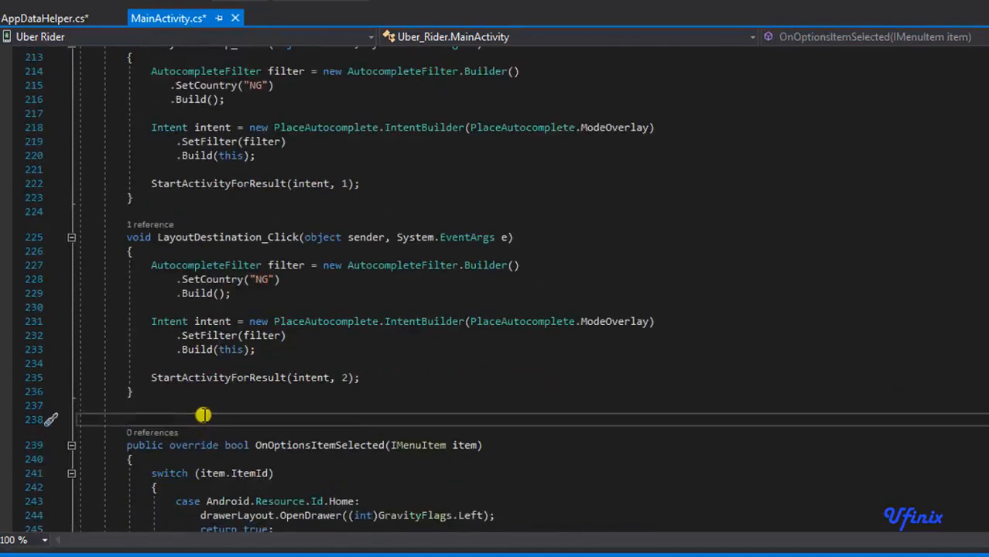
{"action": "type", "text": "#END"}
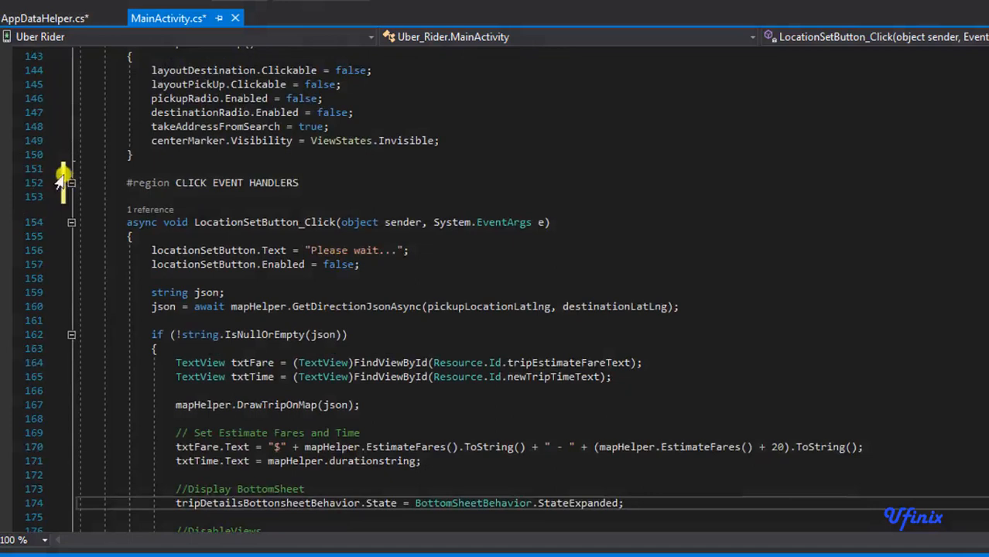
Collapse the CLICK EVENT HANDLERS region so only its name shows.
{"action": "left_click", "coordinate": [71, 183]}
{"action": "type", "text": "#"}
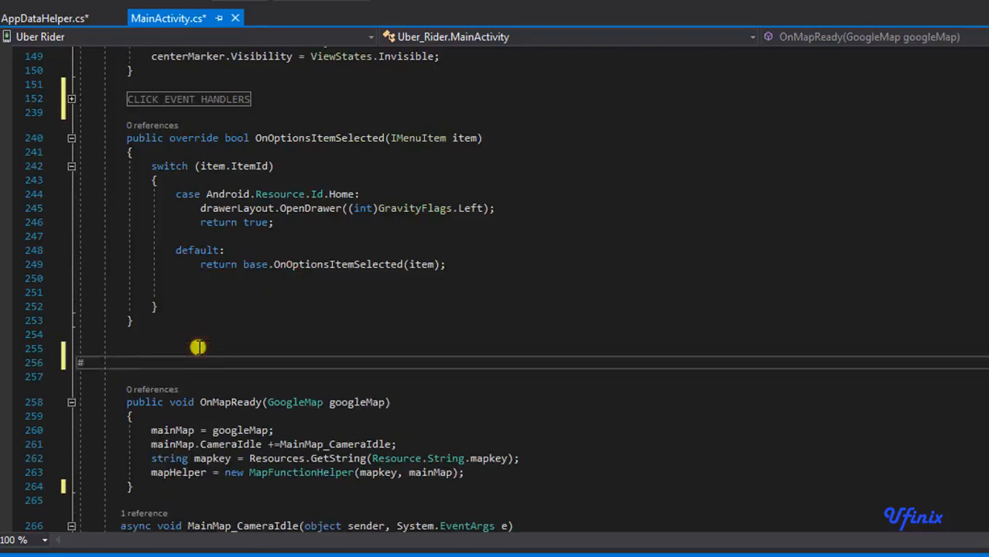
Add a #region MAP AND LOCATION SERVICES line above OnMapReady.
{"action": "type", "text": "region"}
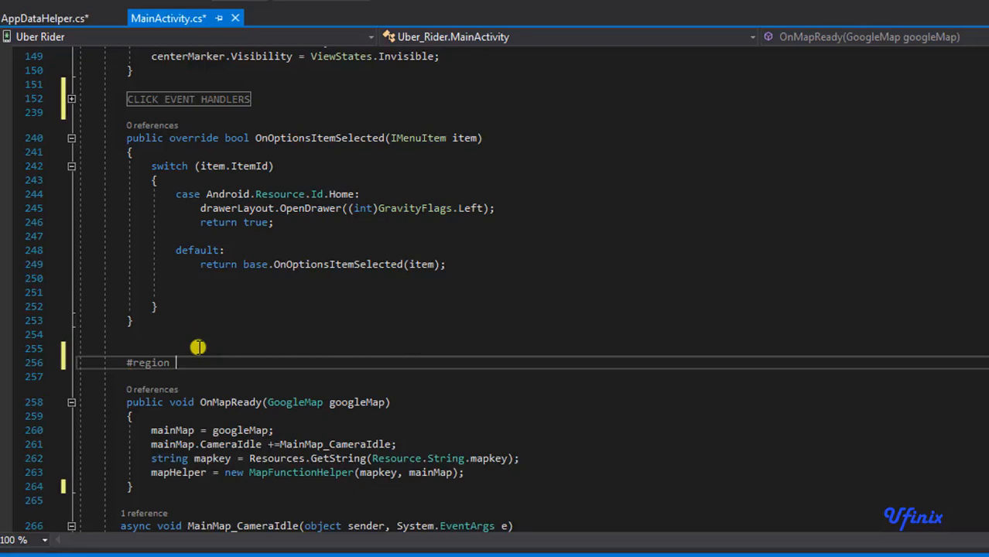
{"action": "type", "text": "MAP AND"}
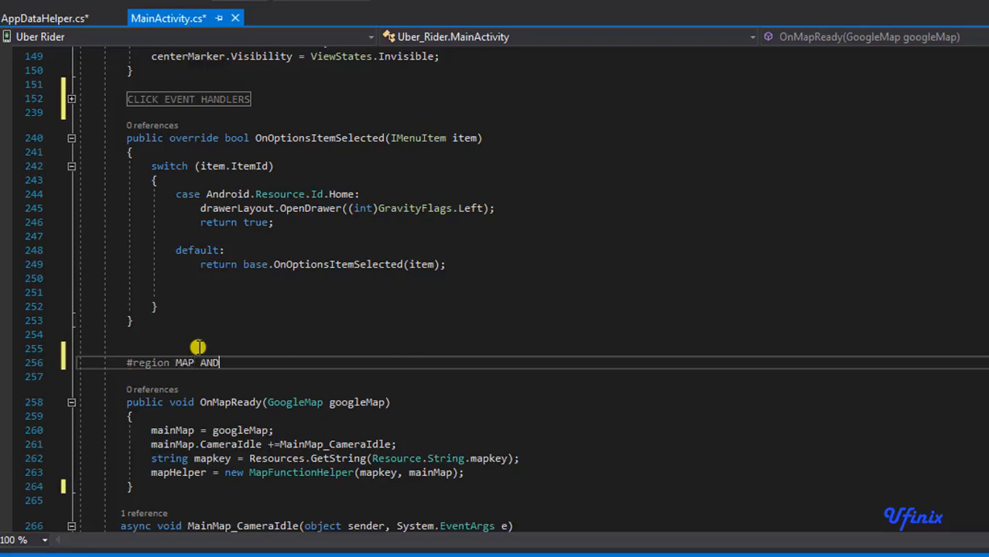
{"action": "type", "text": "LOCAT"}
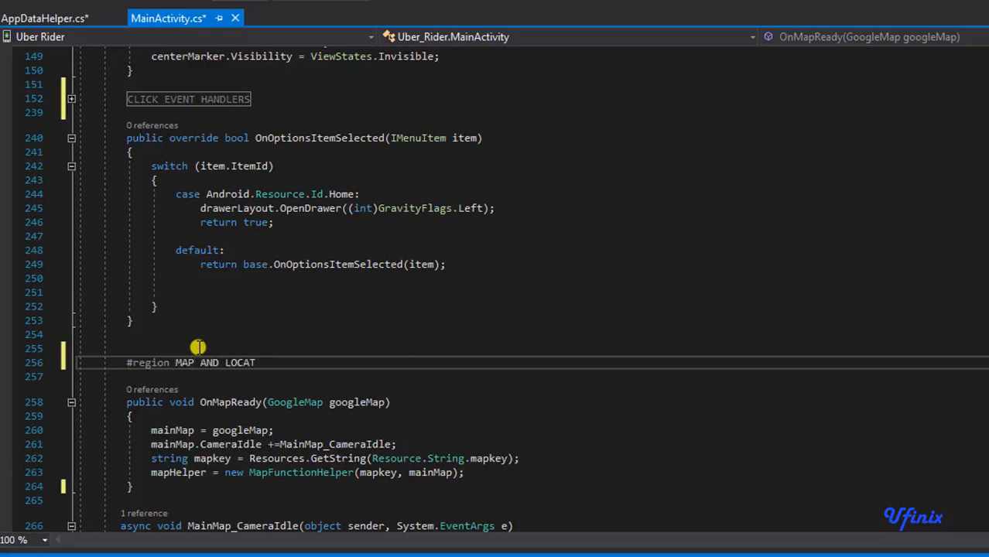
{"action": "type", "text": "ION SERVICES"}
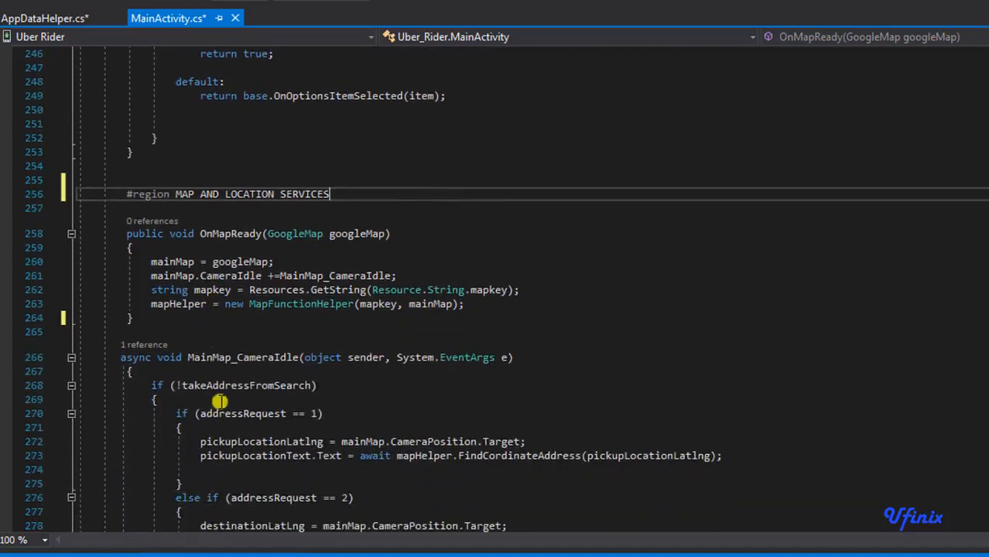
Close the region with #endregion after the location methods and collapse it.
{"action": "scroll", "scroll_direction": "down", "scroll_amount": 3}
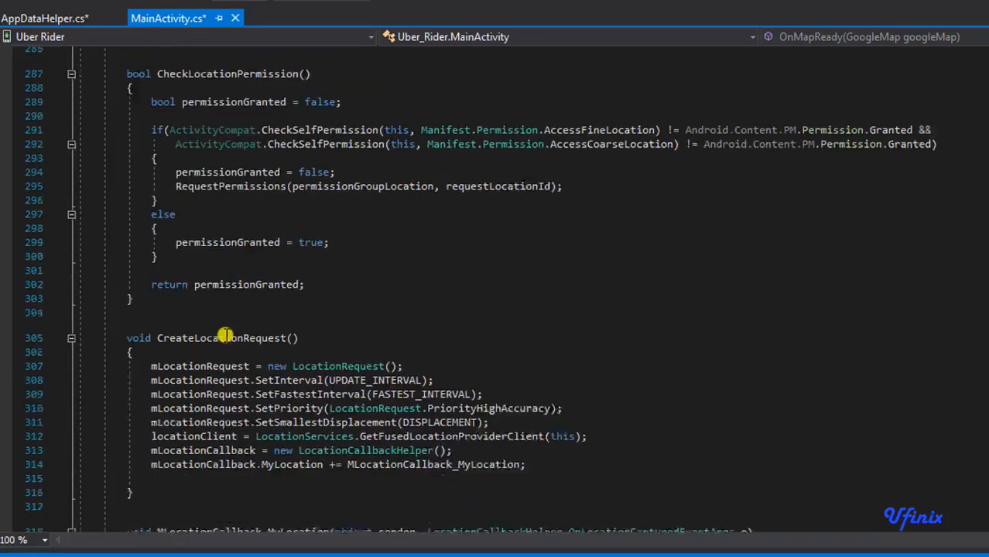
{"action": "scroll", "scroll_direction": "down", "scroll_amount": 3}
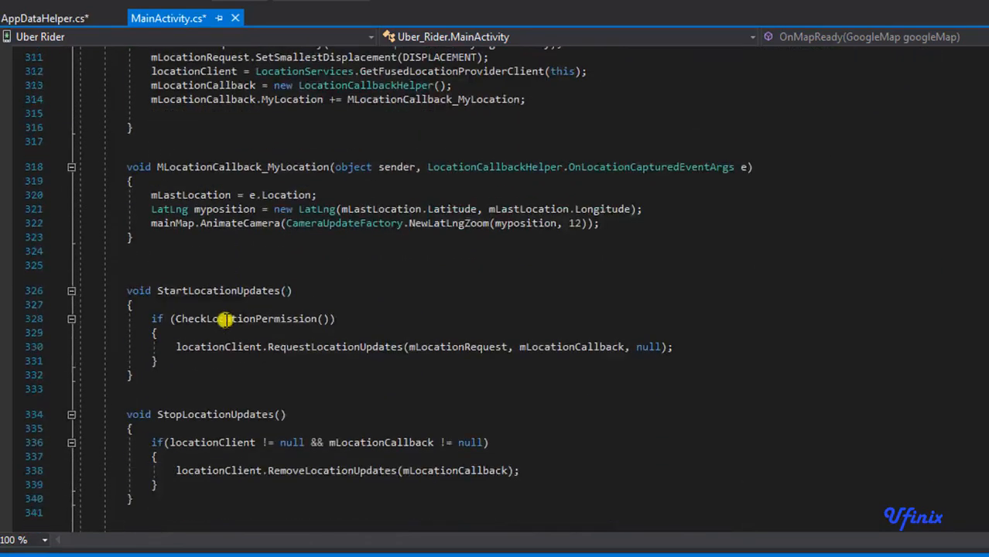
{"action": "scroll", "scroll_direction": "down", "scroll_amount": 3}
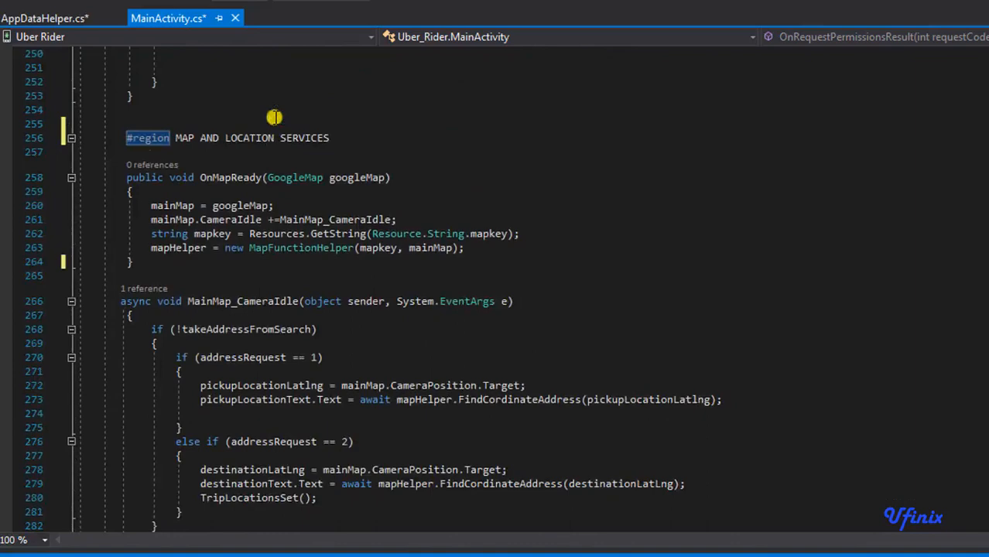
{"action": "left_click", "coordinate": [71, 137]}
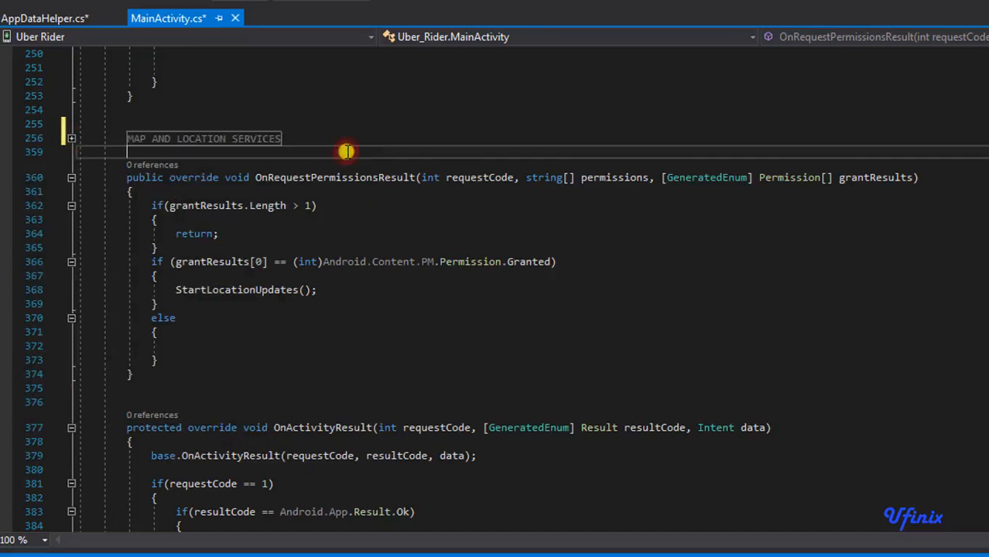
Add a #region OVERRIDE METHODS line above OnRequestPermissionsResult and move toward its end.
{"action": "type", "text": "#REG"}
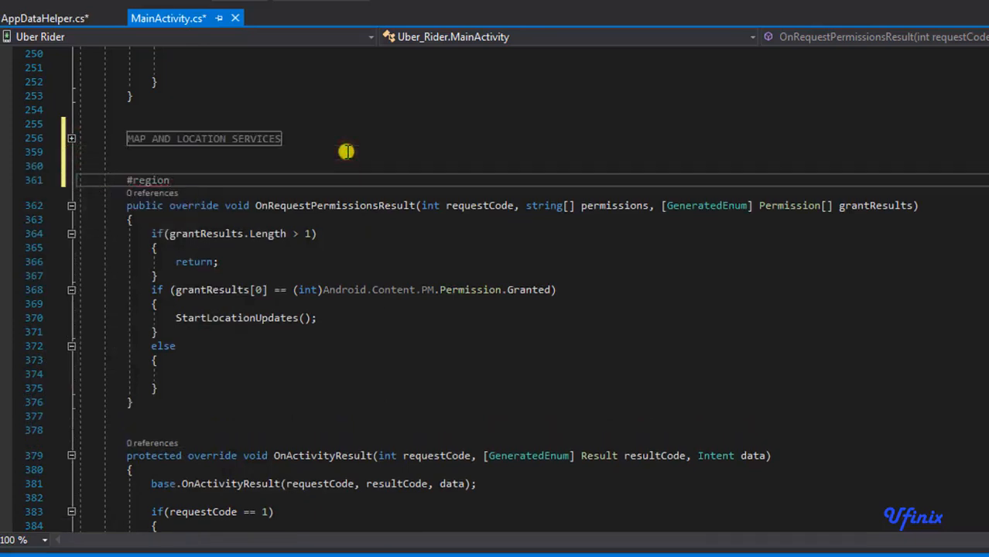
{"action": "type", "text": "o"}
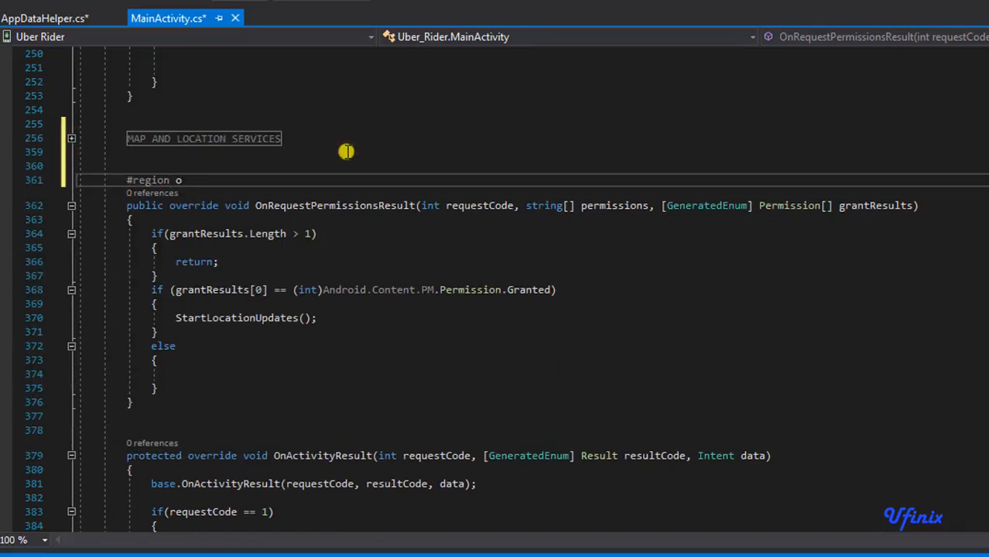
{"action": "type", "text": "VERRIDE METHODS"}
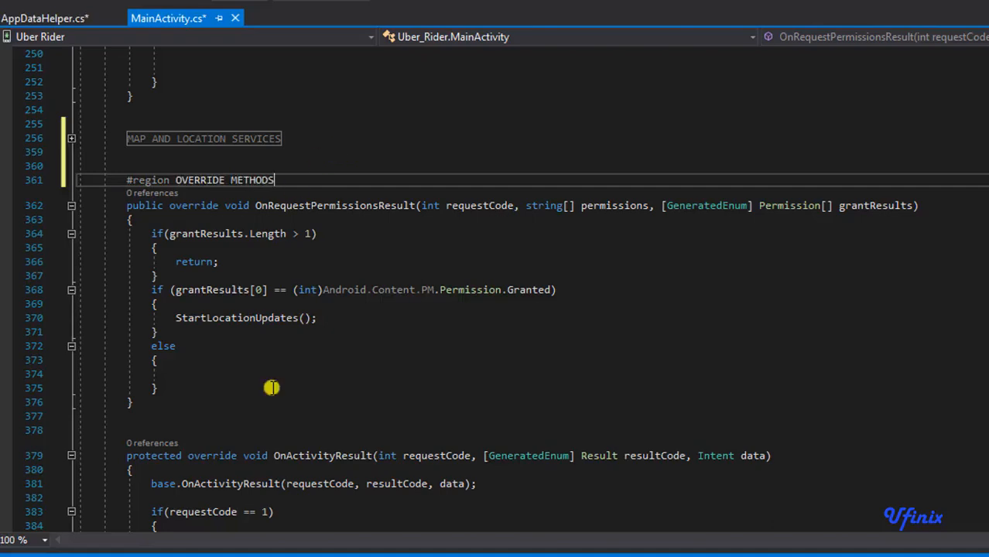
{"action": "scroll", "scroll_direction": "down", "scroll_amount": 3}
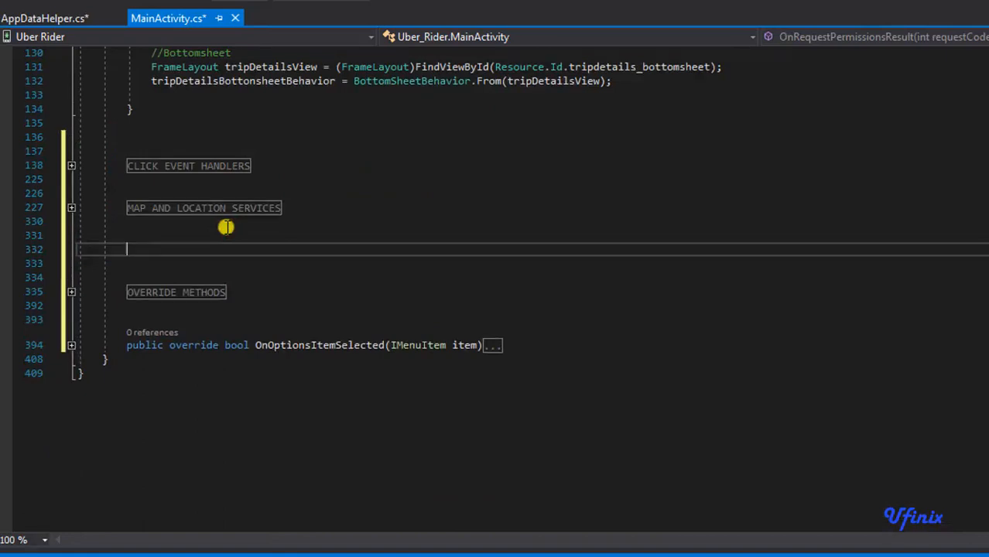
Start a #region TRIP CONFIGURATIONS line on the blank line above TripLocationsSet.
{"action": "left_click", "coordinate": [71, 220]}
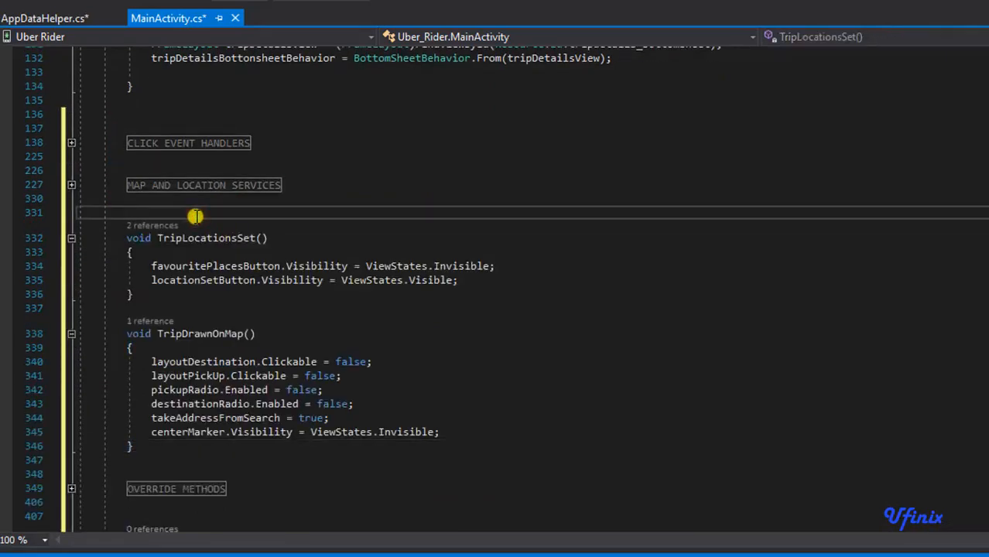
{"action": "type", "text": "#region"}
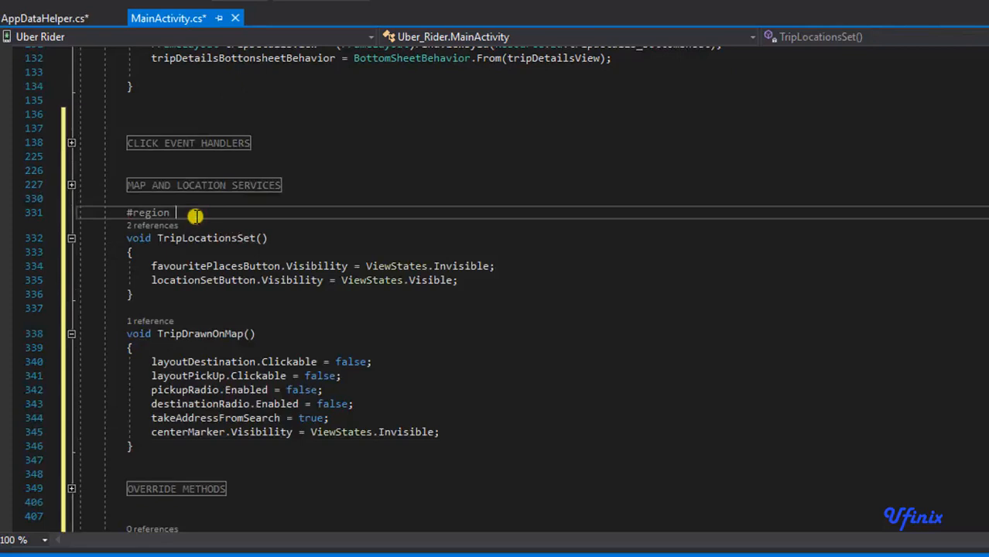
{"action": "type", "text": "TRIP CO"}
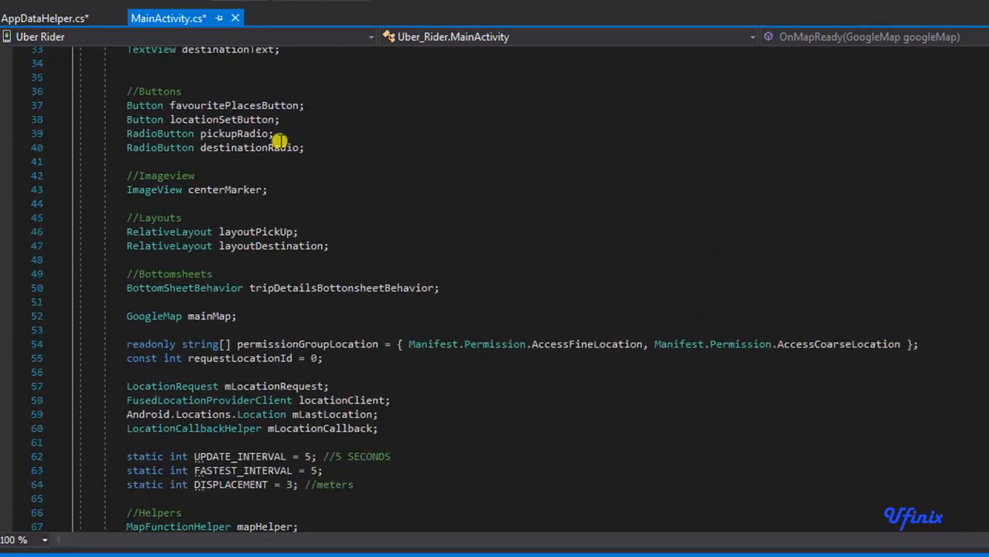
{"action": "scroll", "scroll_direction": "down", "scroll_amount": 3}
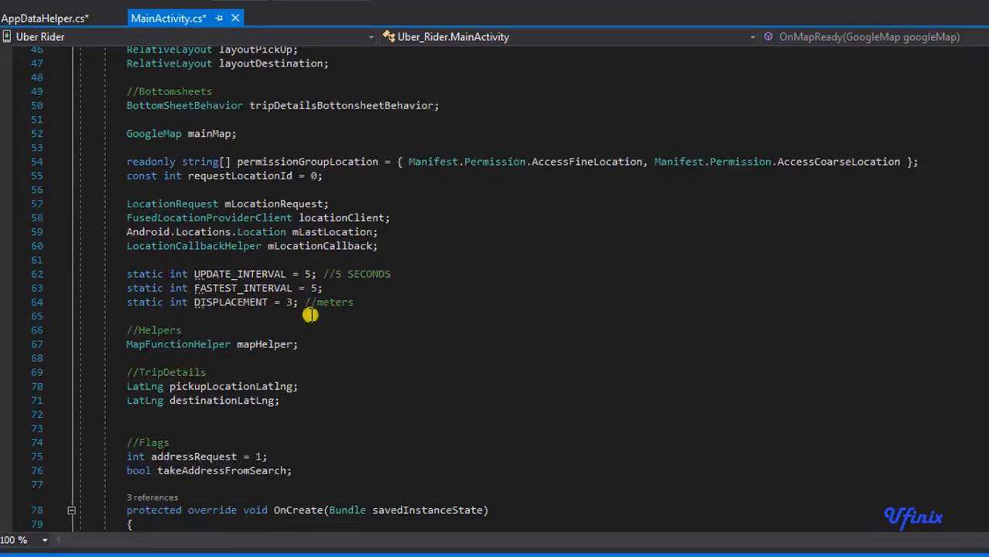